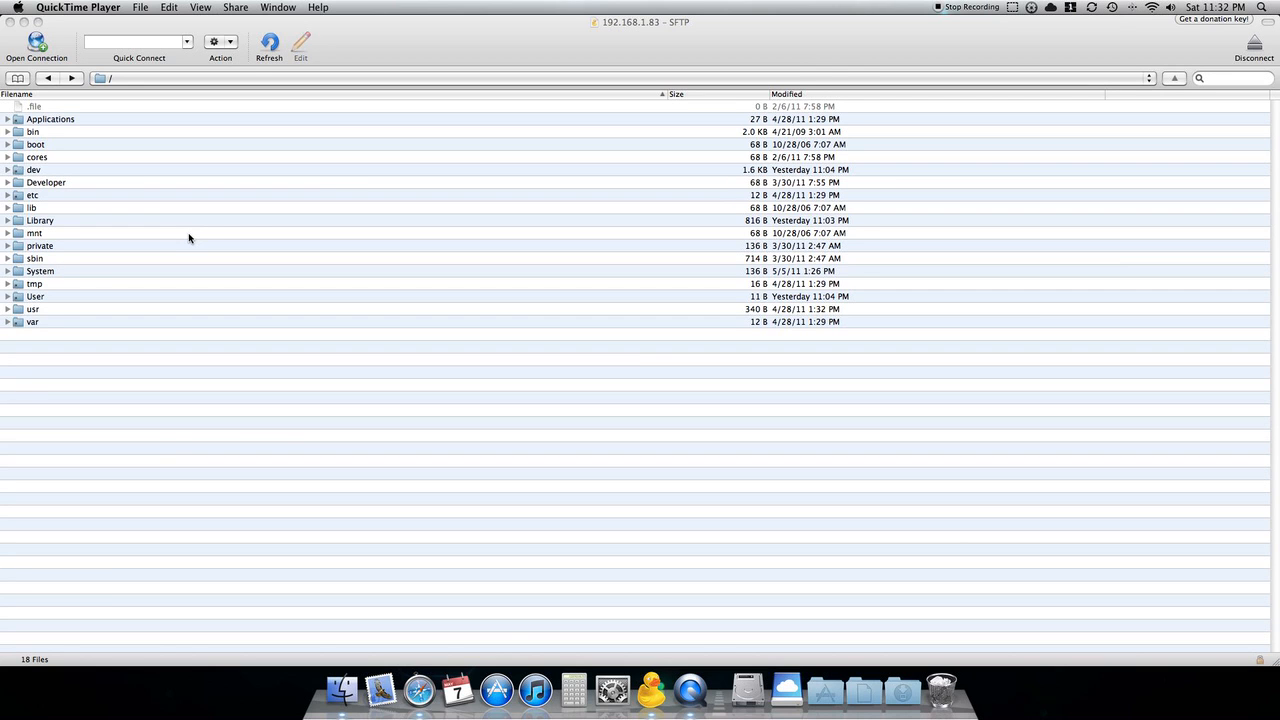
mouse_move(848, 420)
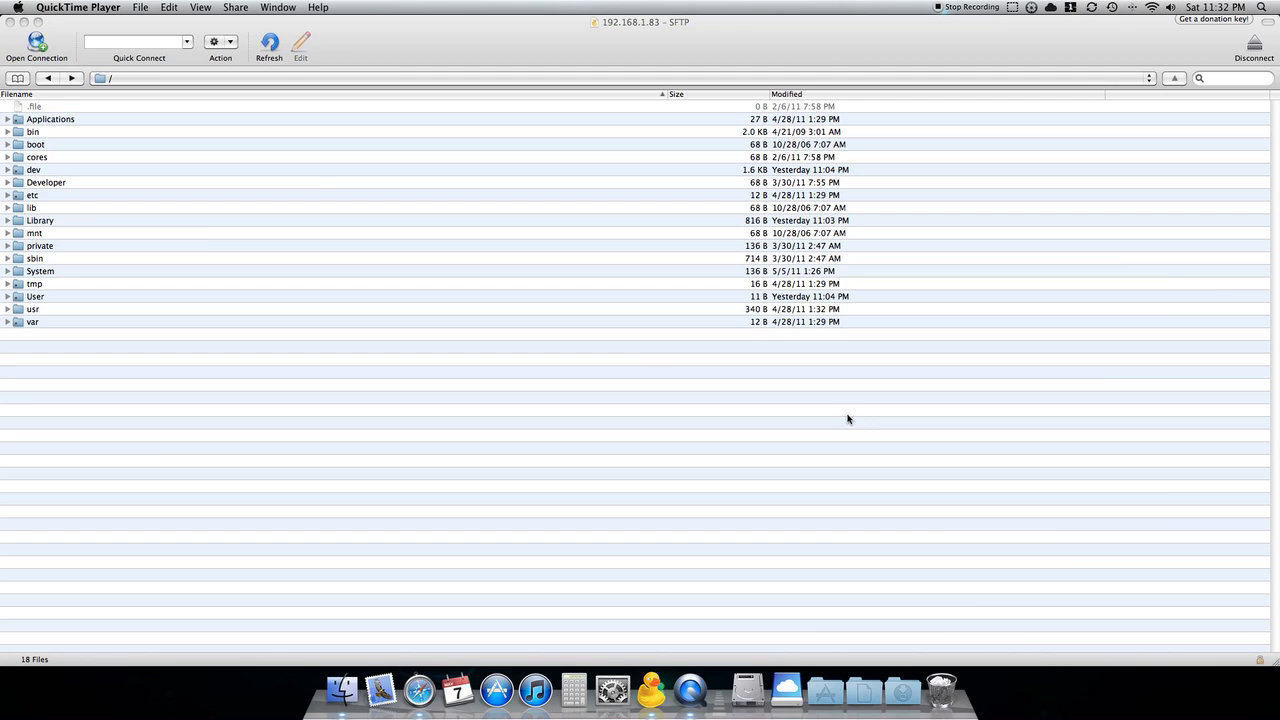
Show the Downloads folder contents while the iPhone root listing stays open
click(900, 688)
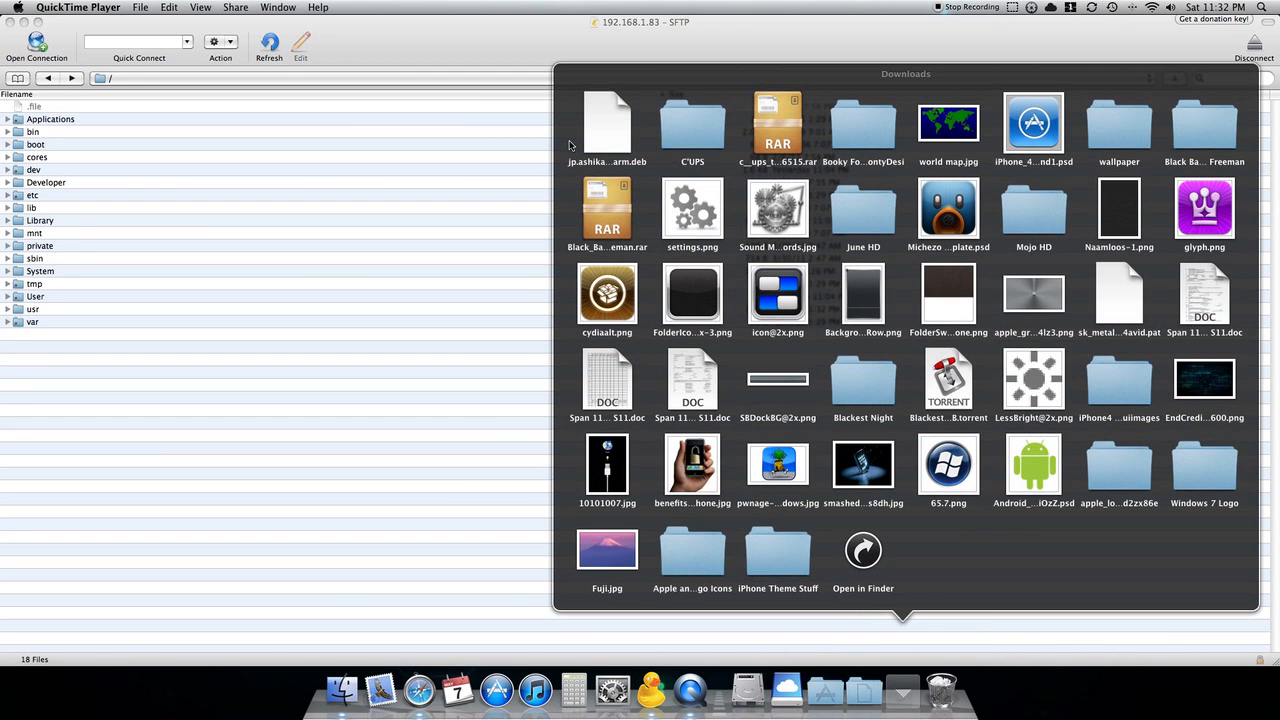
mouse_move(608, 124)
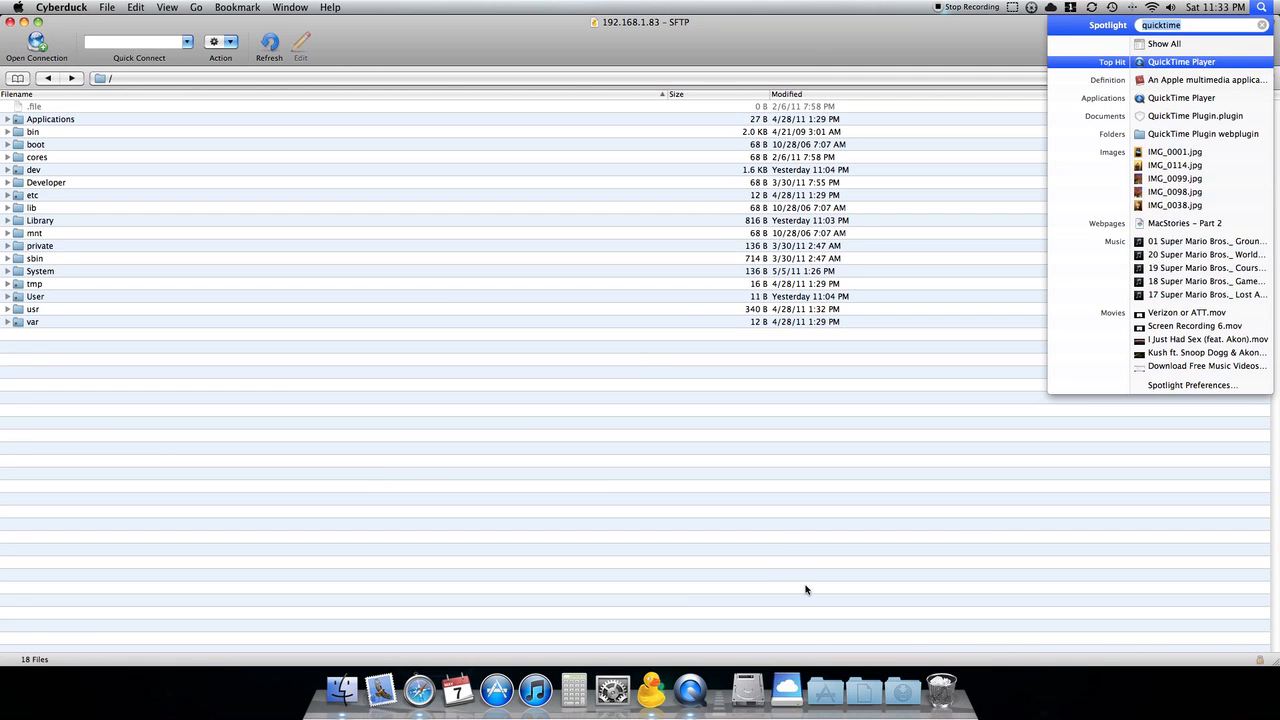
text(iphone)
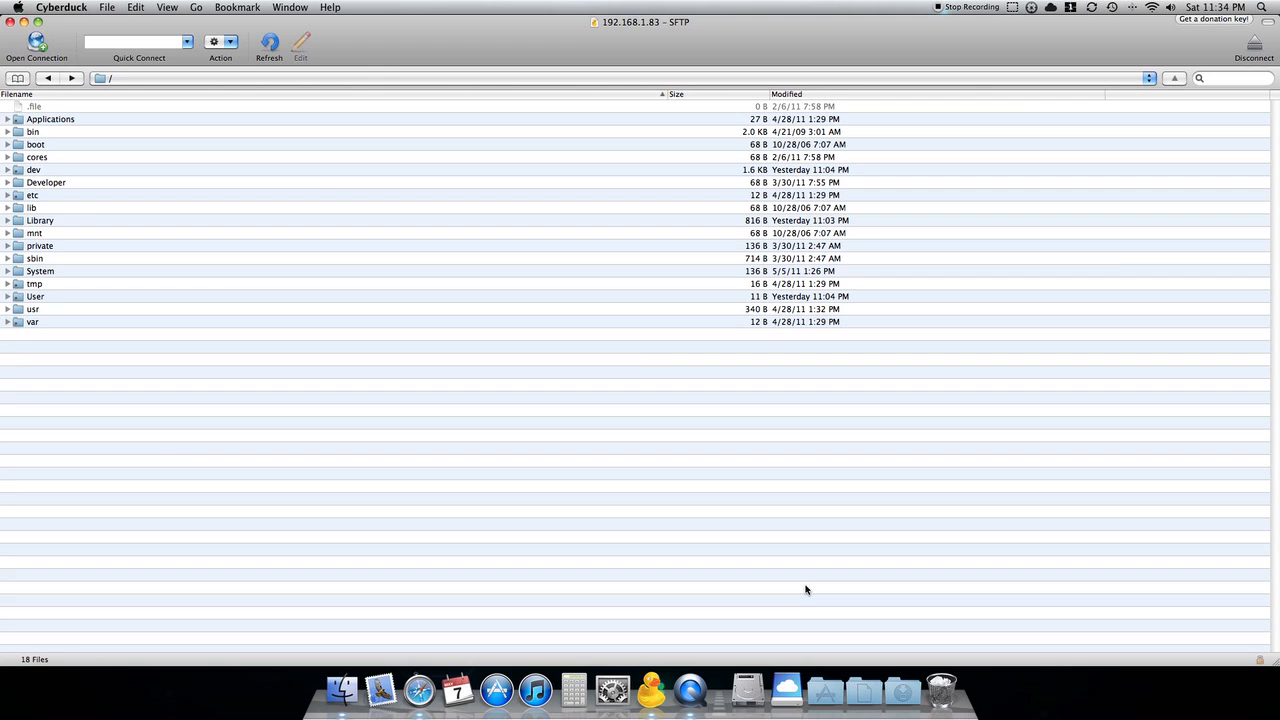
mouse_move(712, 308)
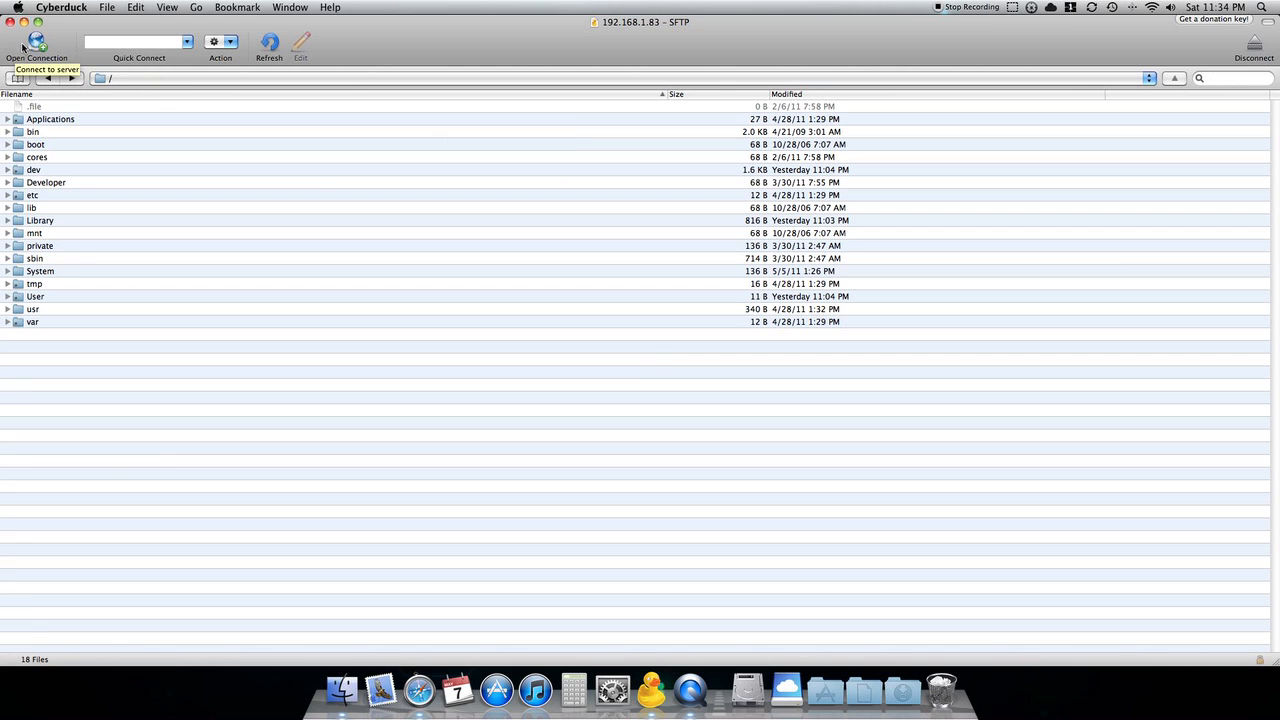
Connect to server 192.168.0.0 over SFTP as user root with its password
click(36, 42)
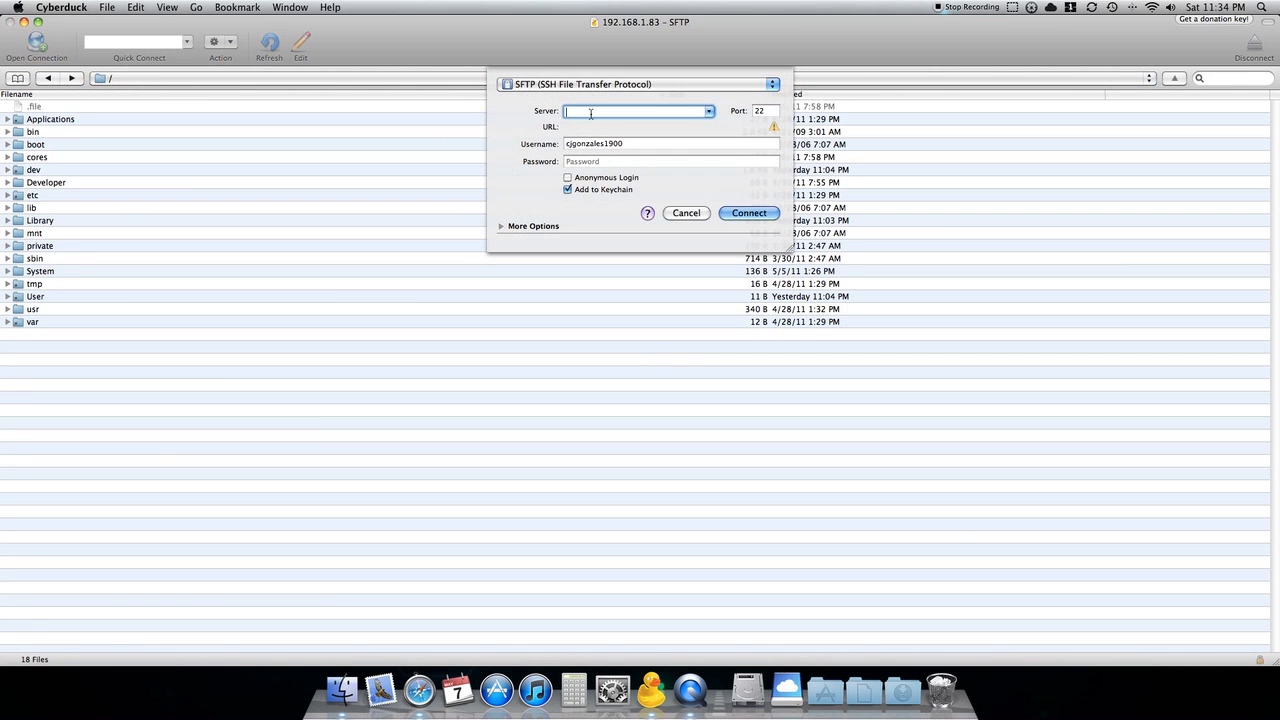
text(192.168.1.106 - SFTP)
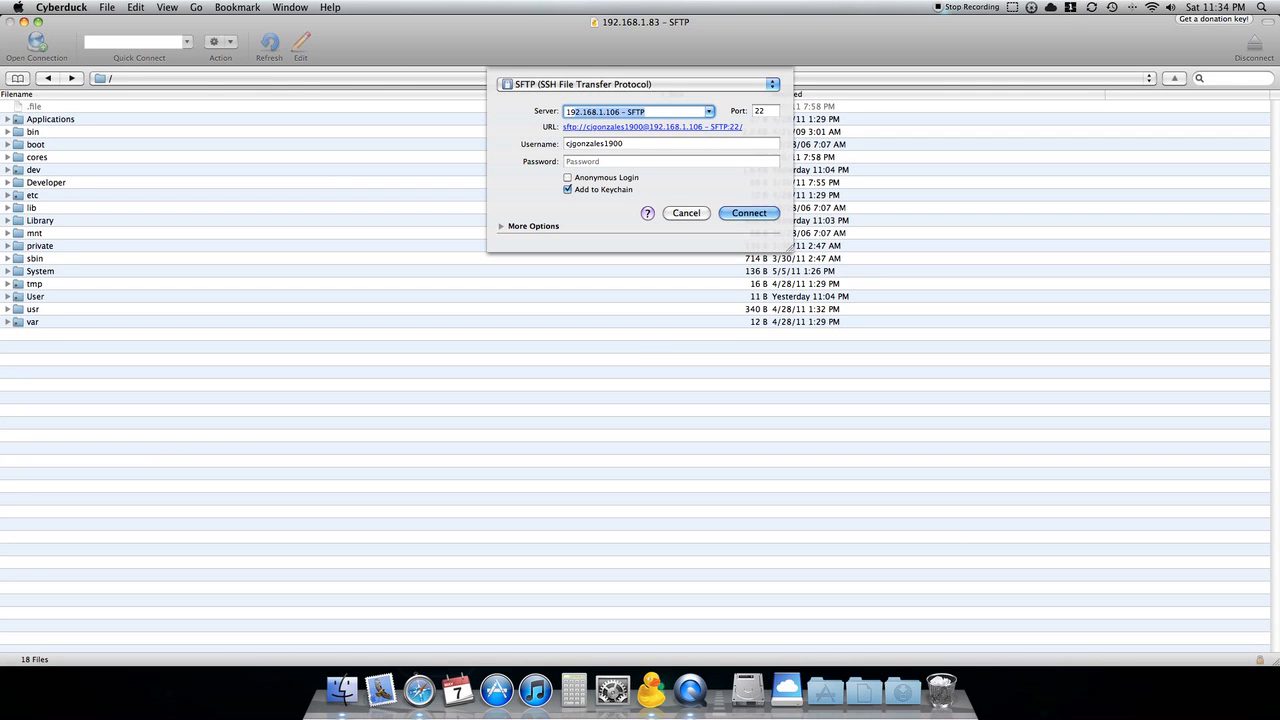
text(192.168.0.0)
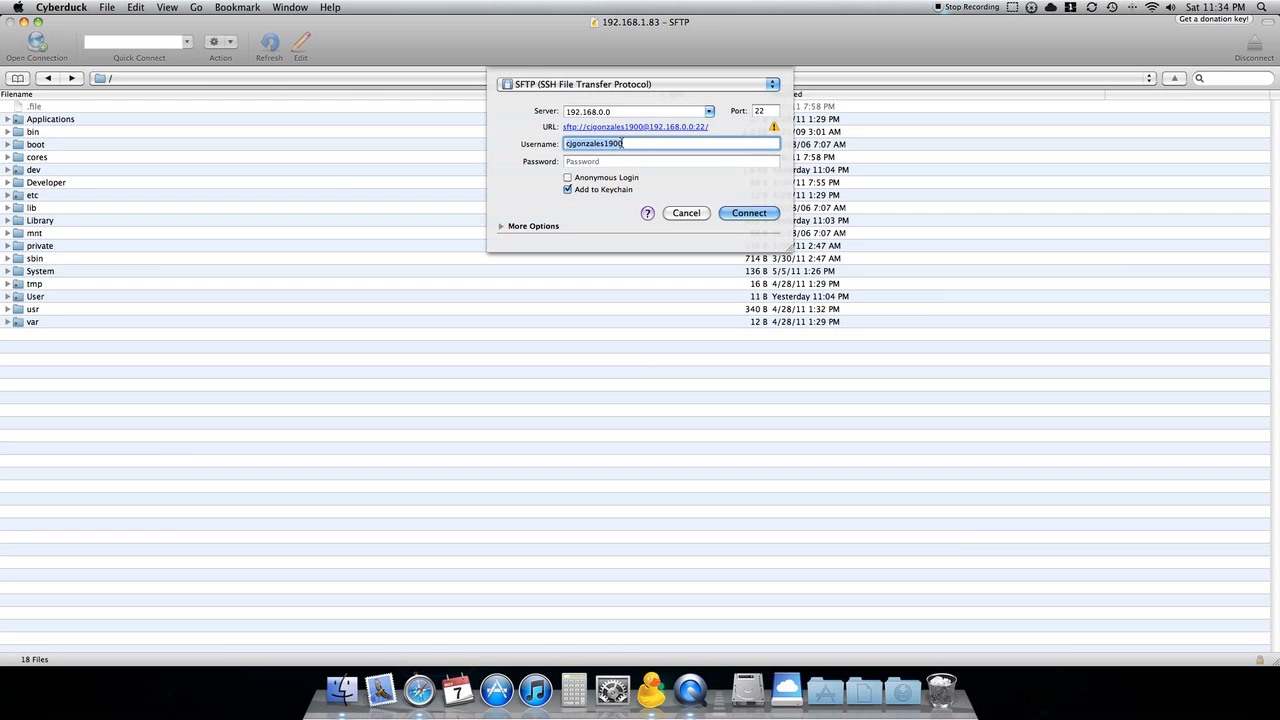
text(root)
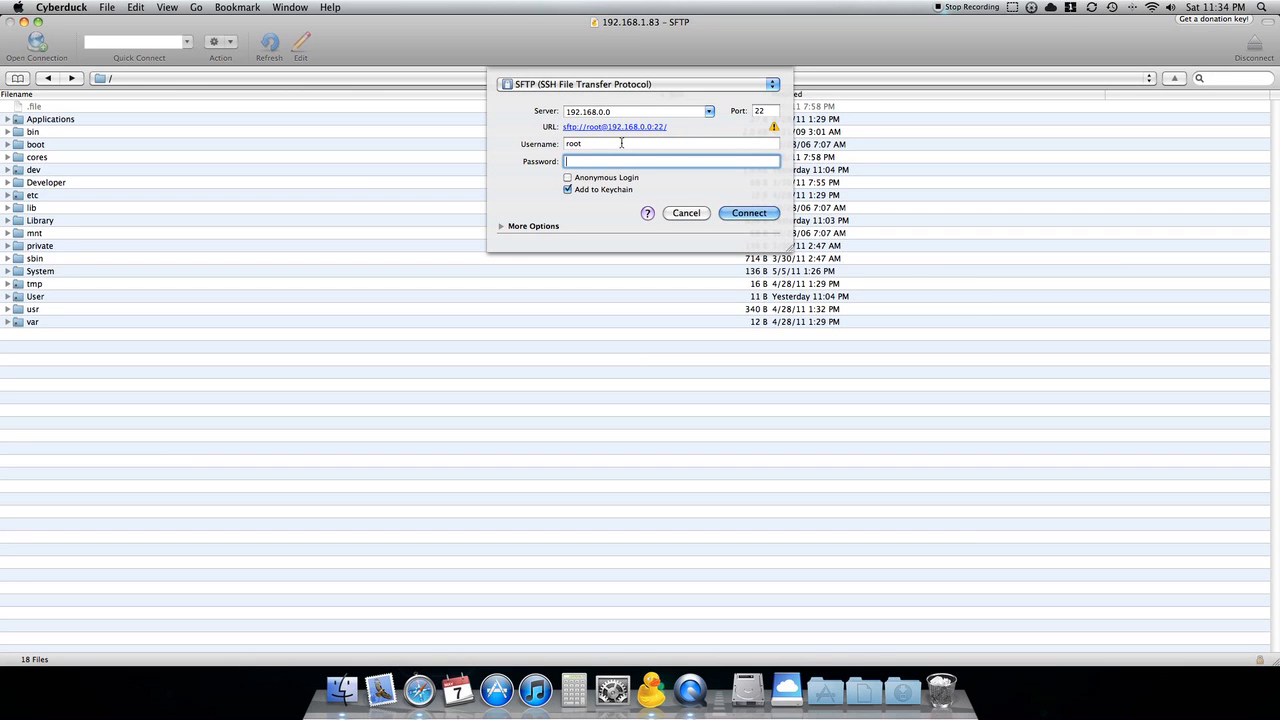
text(••)
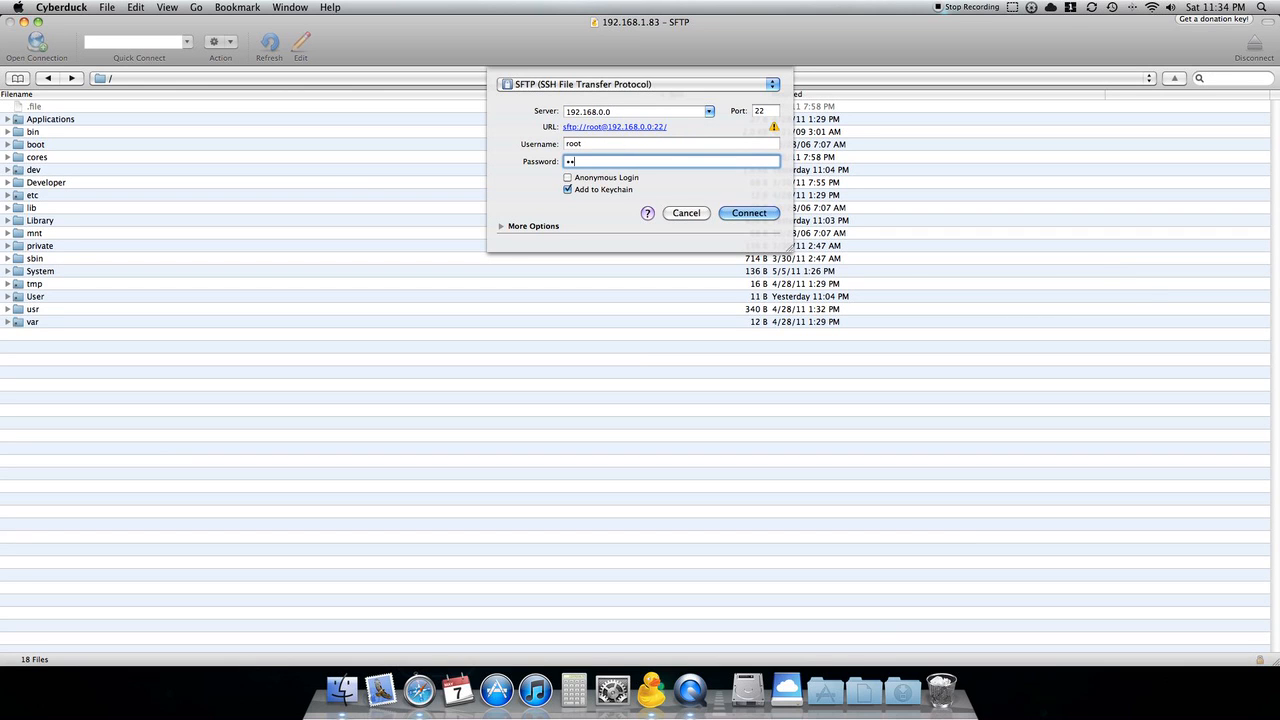
text(••••)
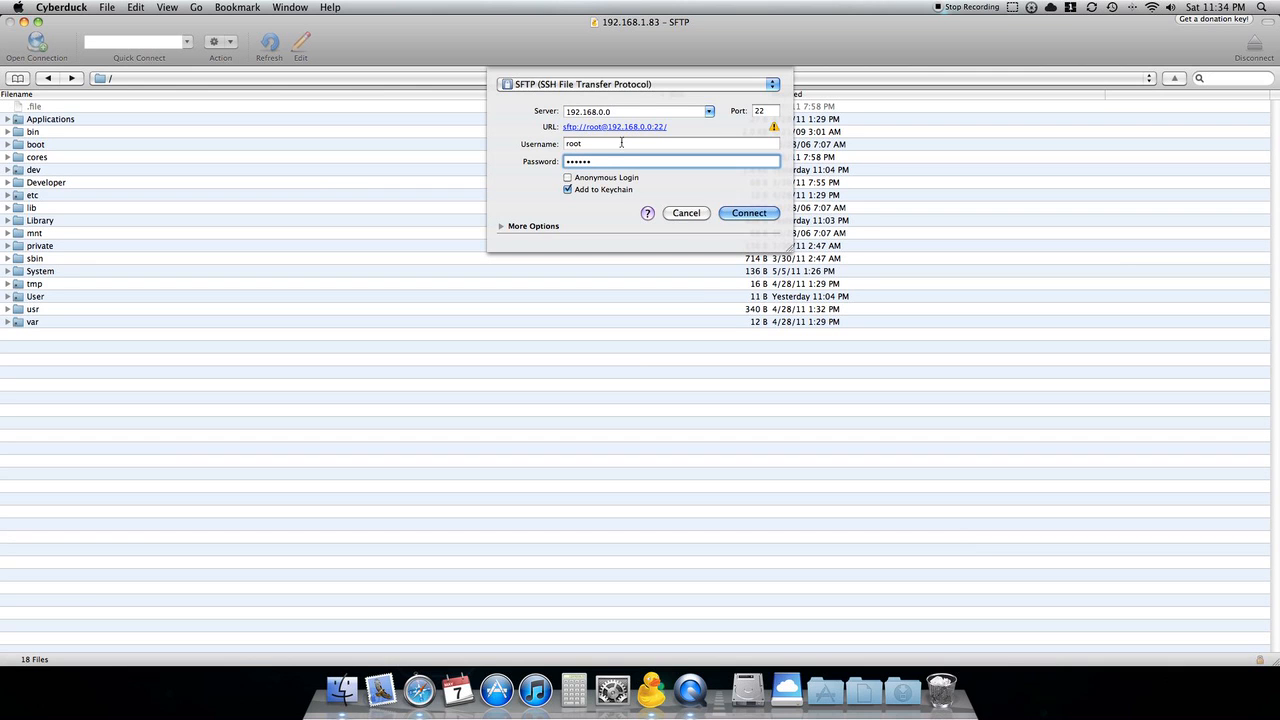
click(748, 212)
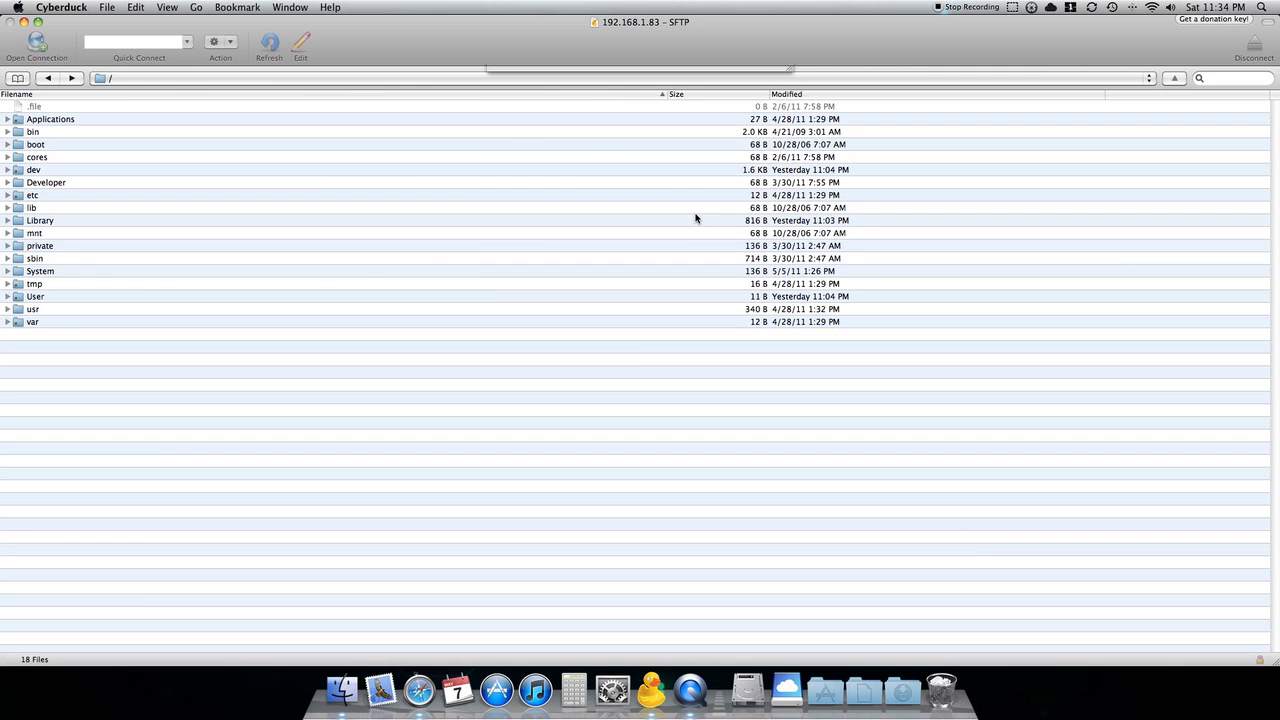
mouse_move(152, 232)
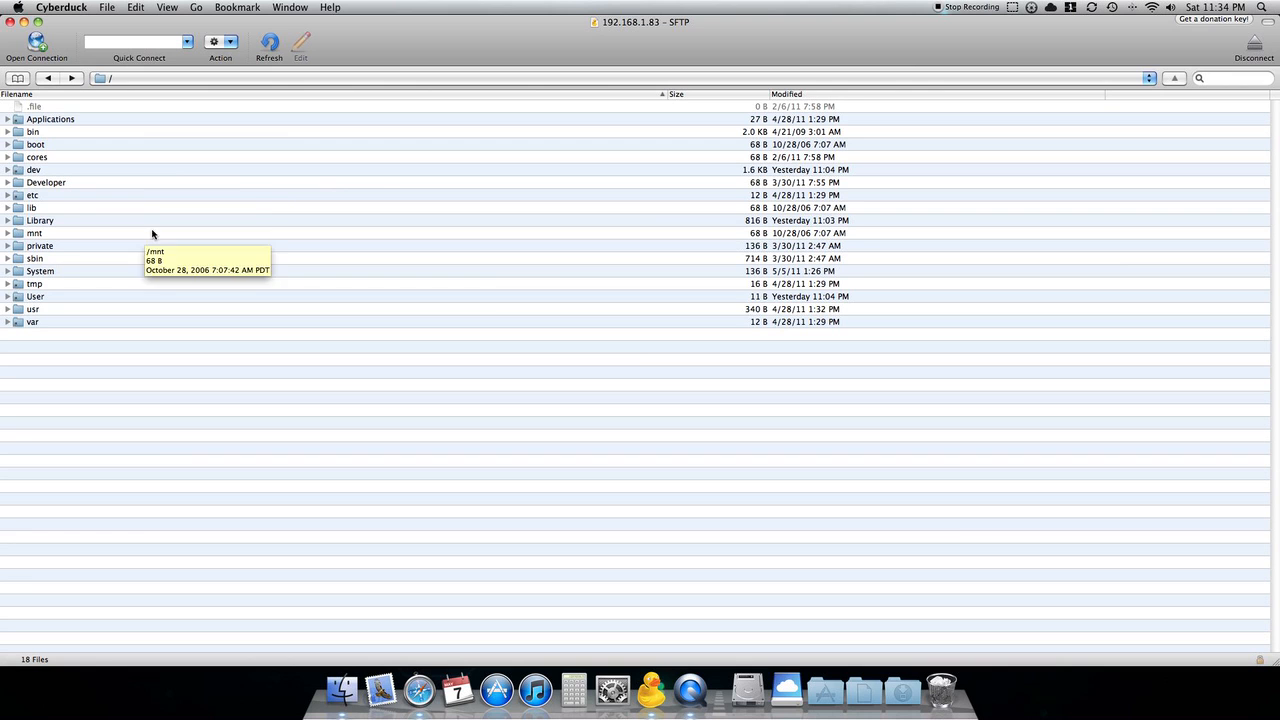
mouse_move(90, 308)
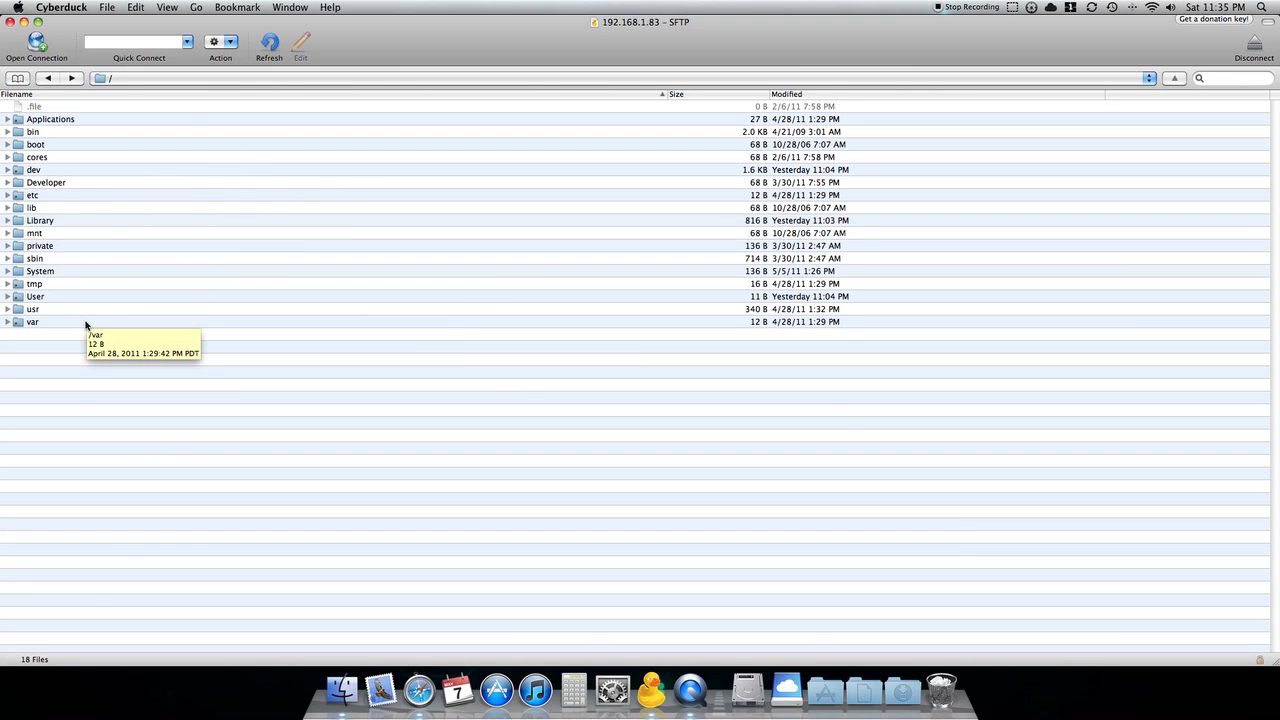
Browse through /var and /var/root into the empty /var/root/Media folder
double_click(32, 320)
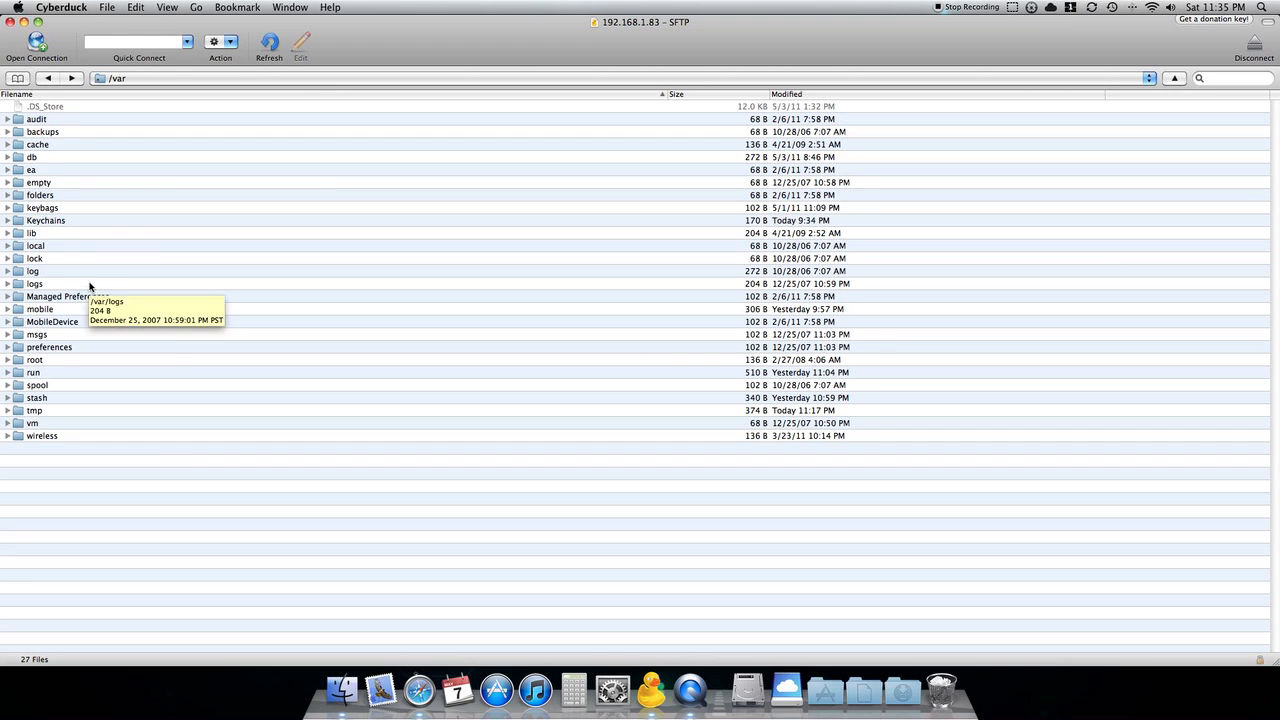
mouse_move(68, 360)
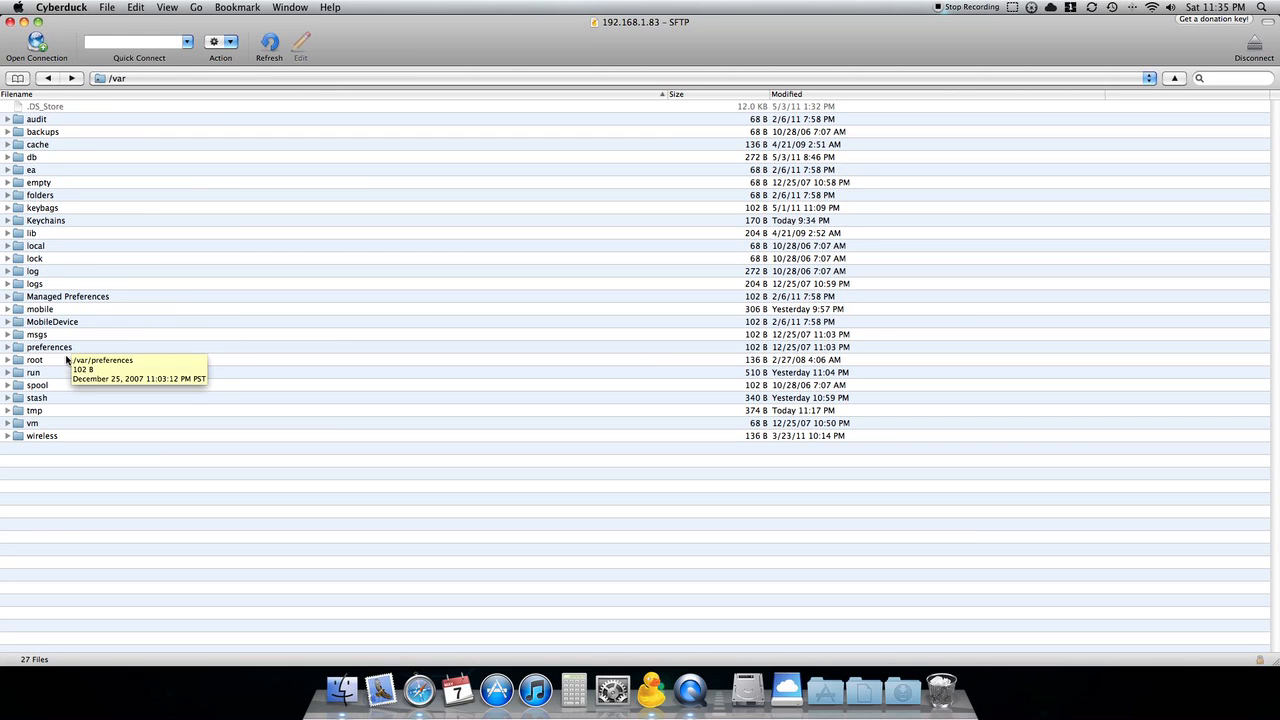
click(36, 360)
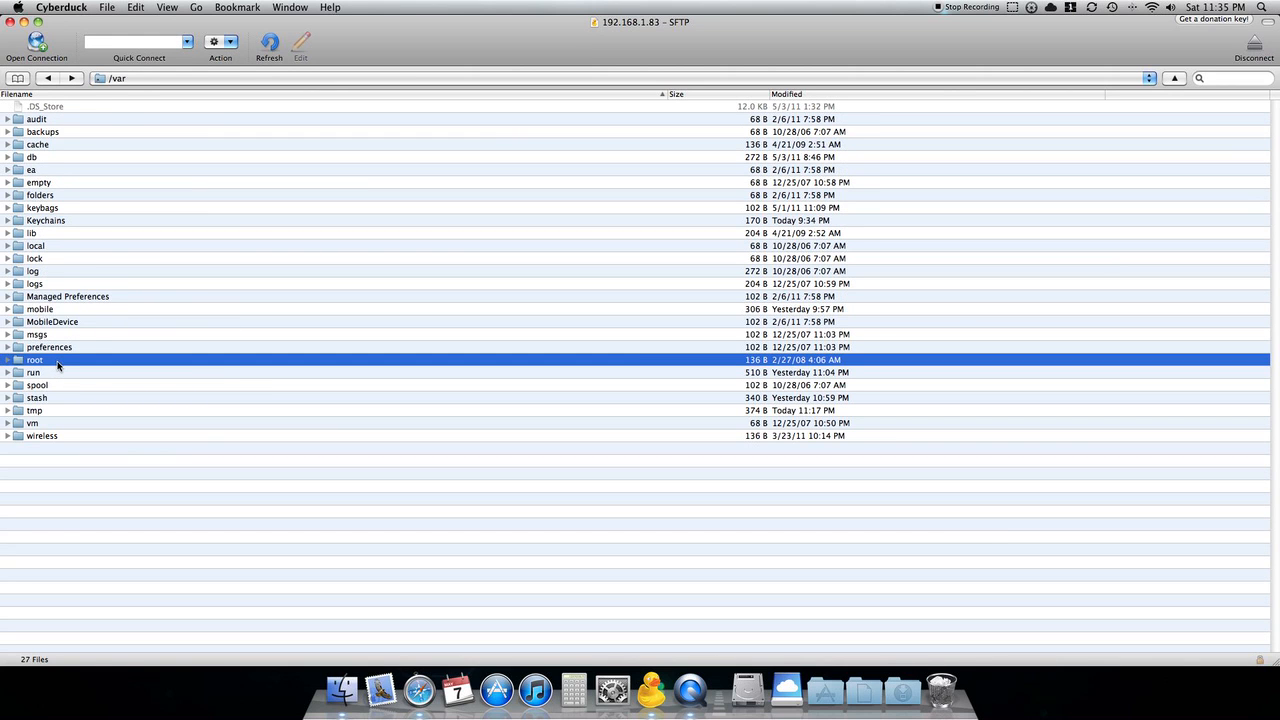
double_click(36, 360)
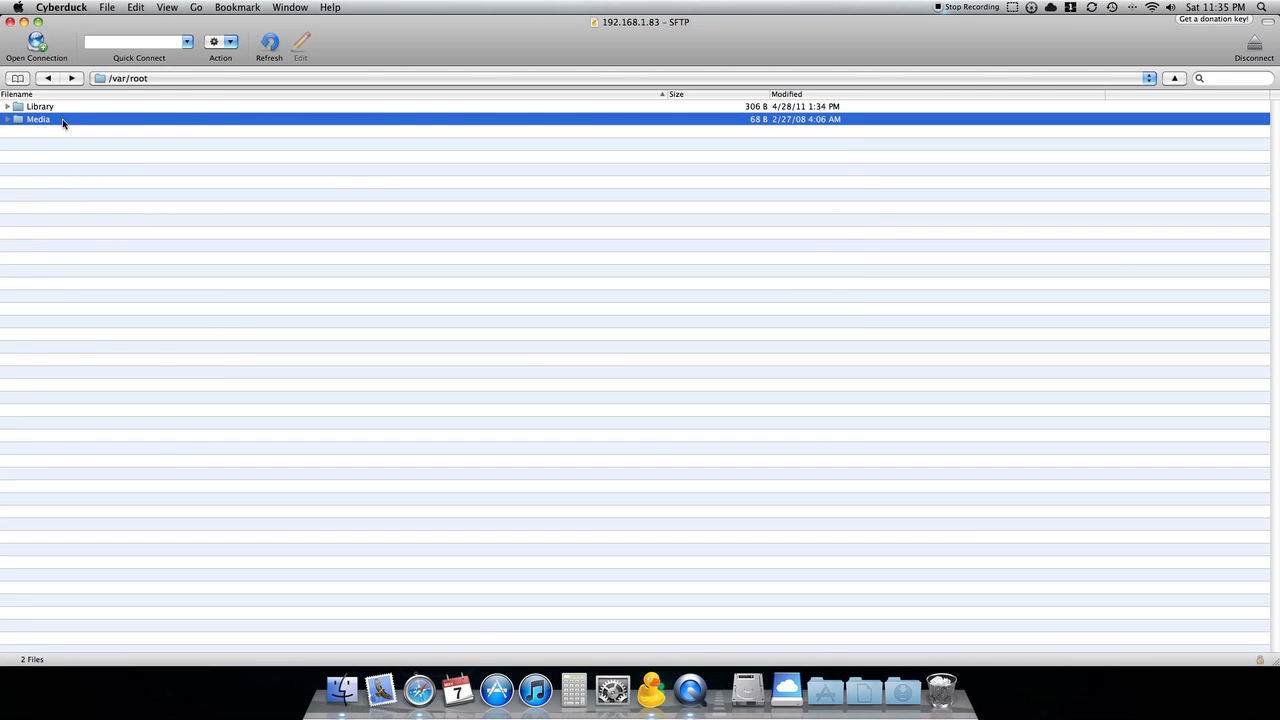
double_click(38, 120)
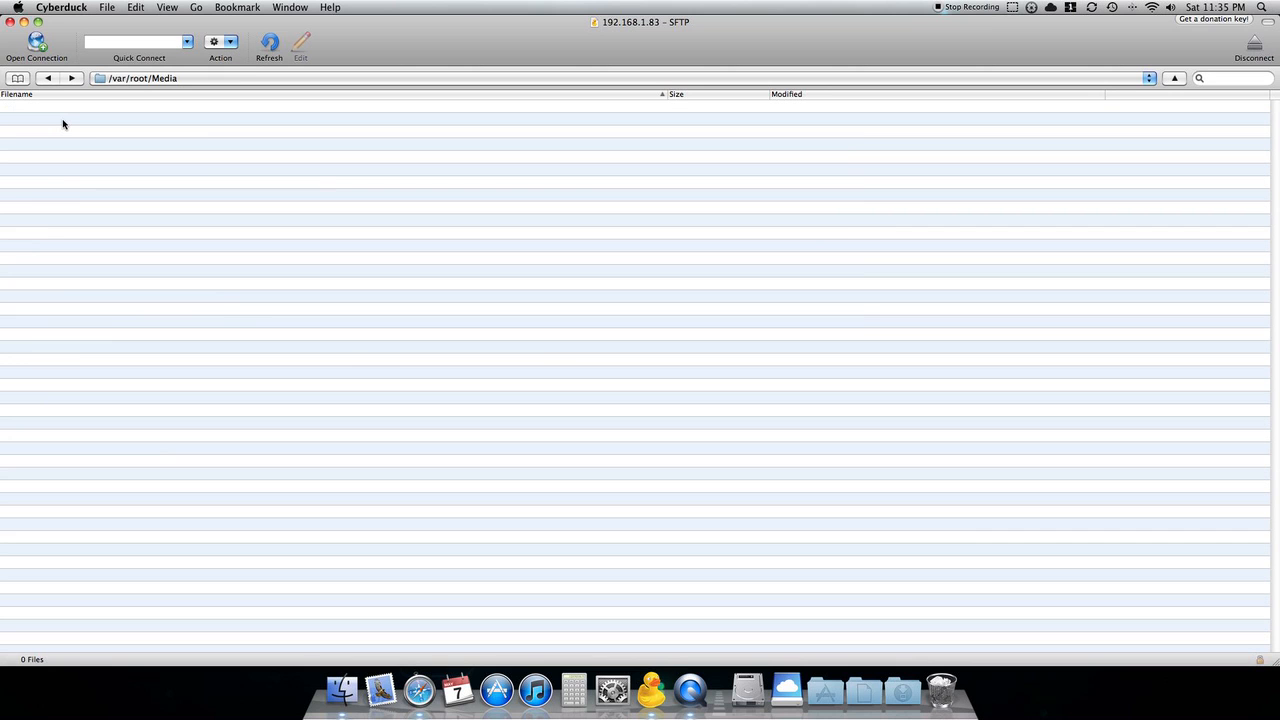
mouse_move(86, 152)
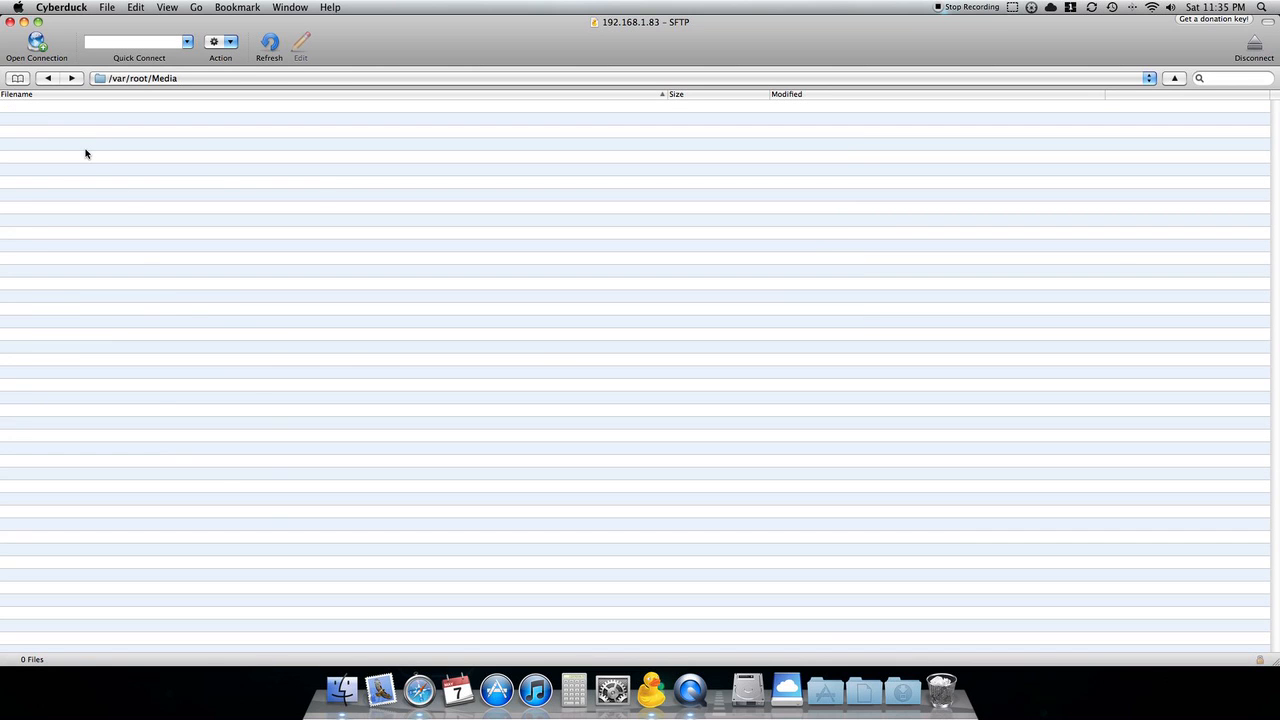
Create a new folder named Cydia inside /var/root/Media
right_click(86, 154)
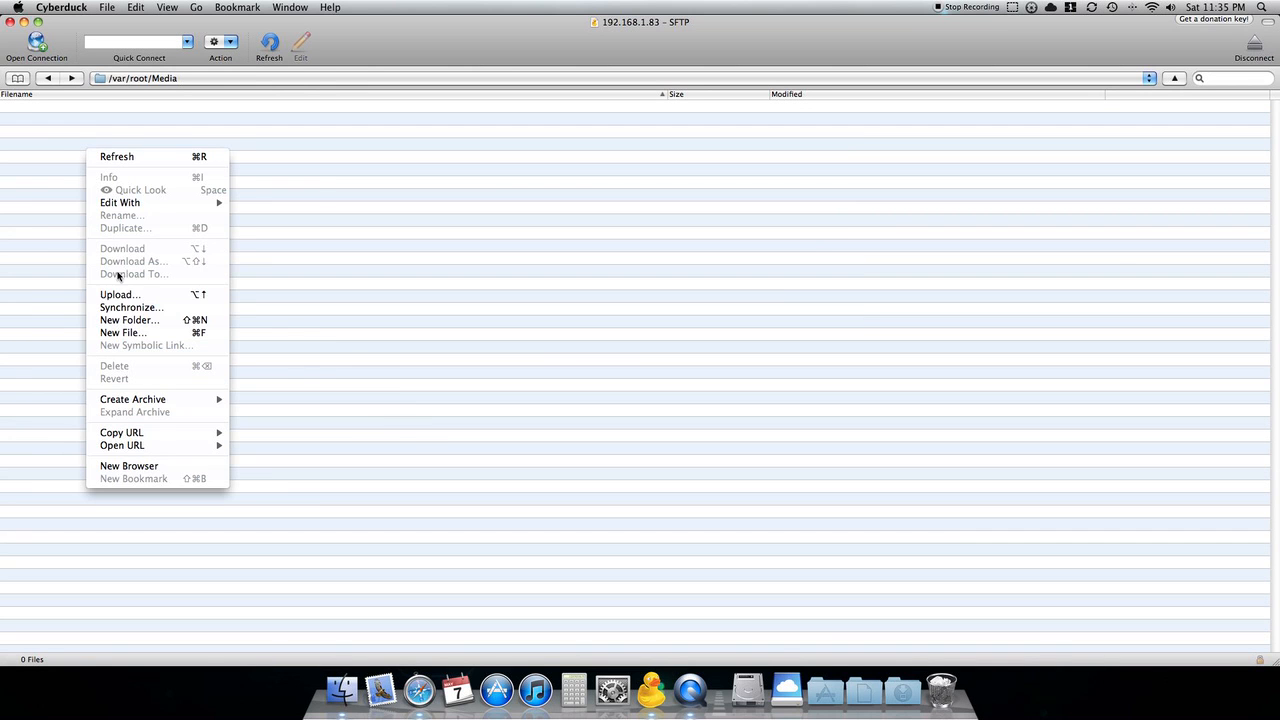
click(128, 320)
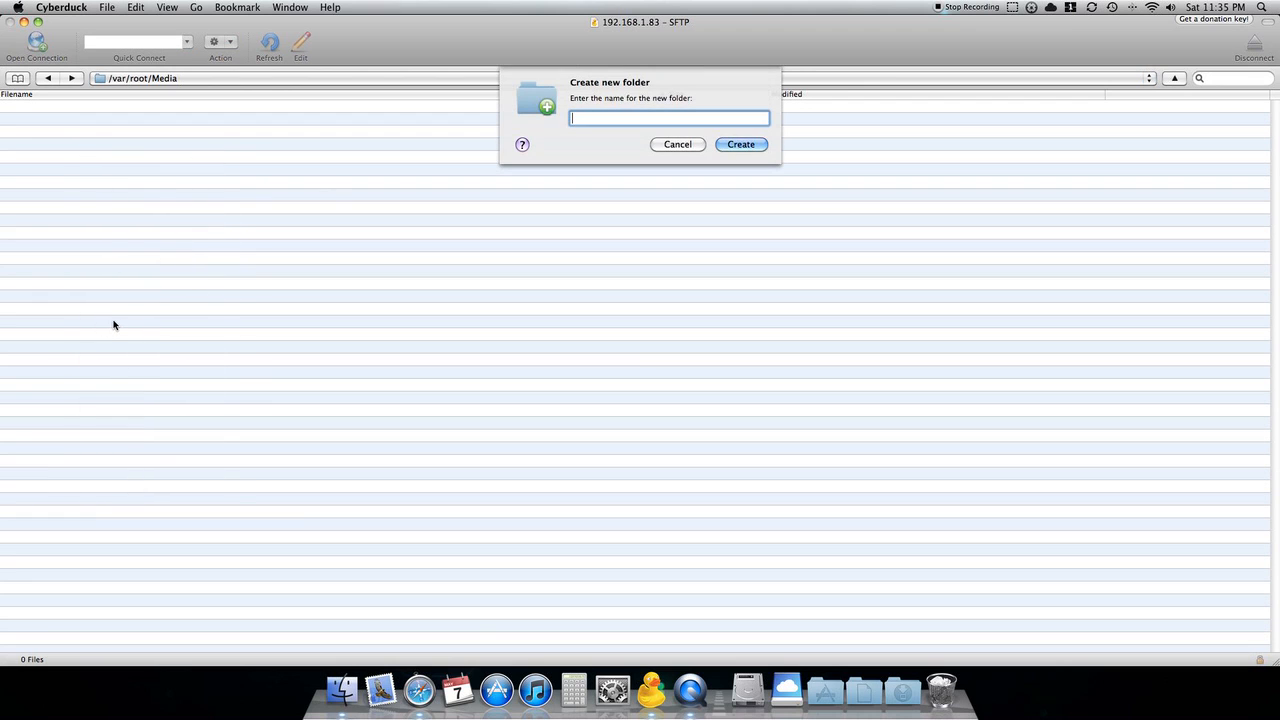
text(Cydia)
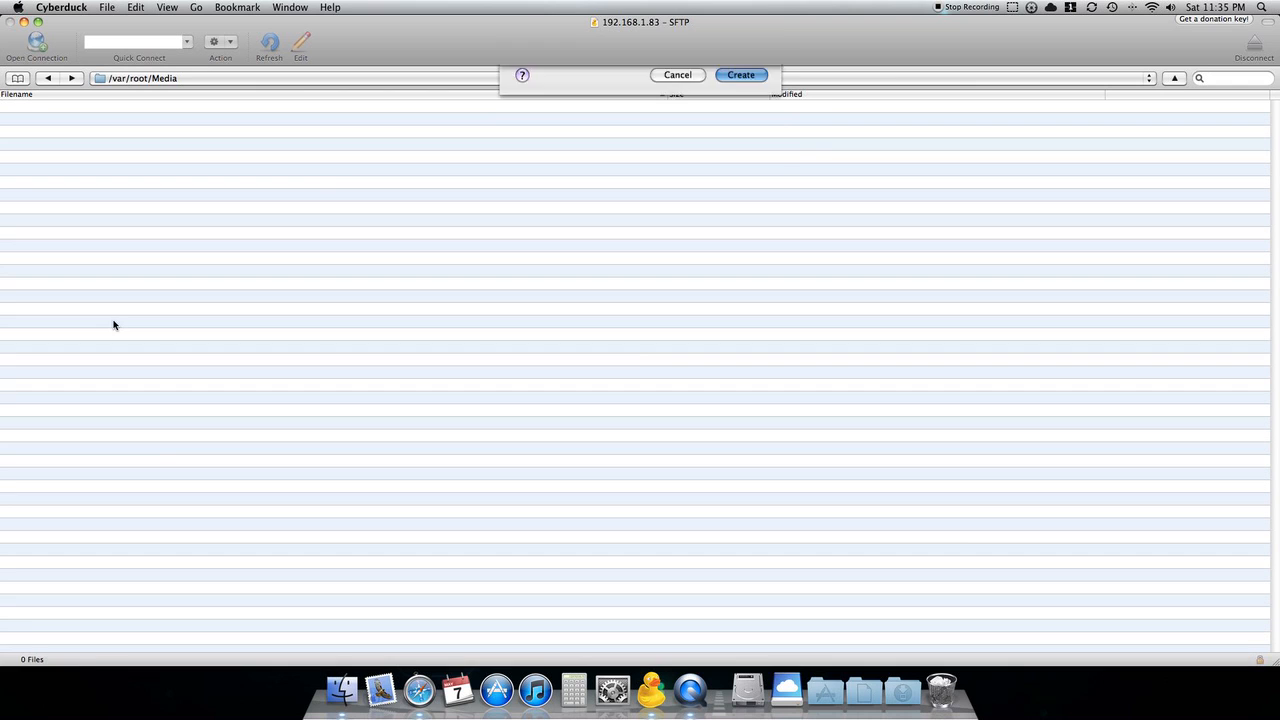
click(740, 74)
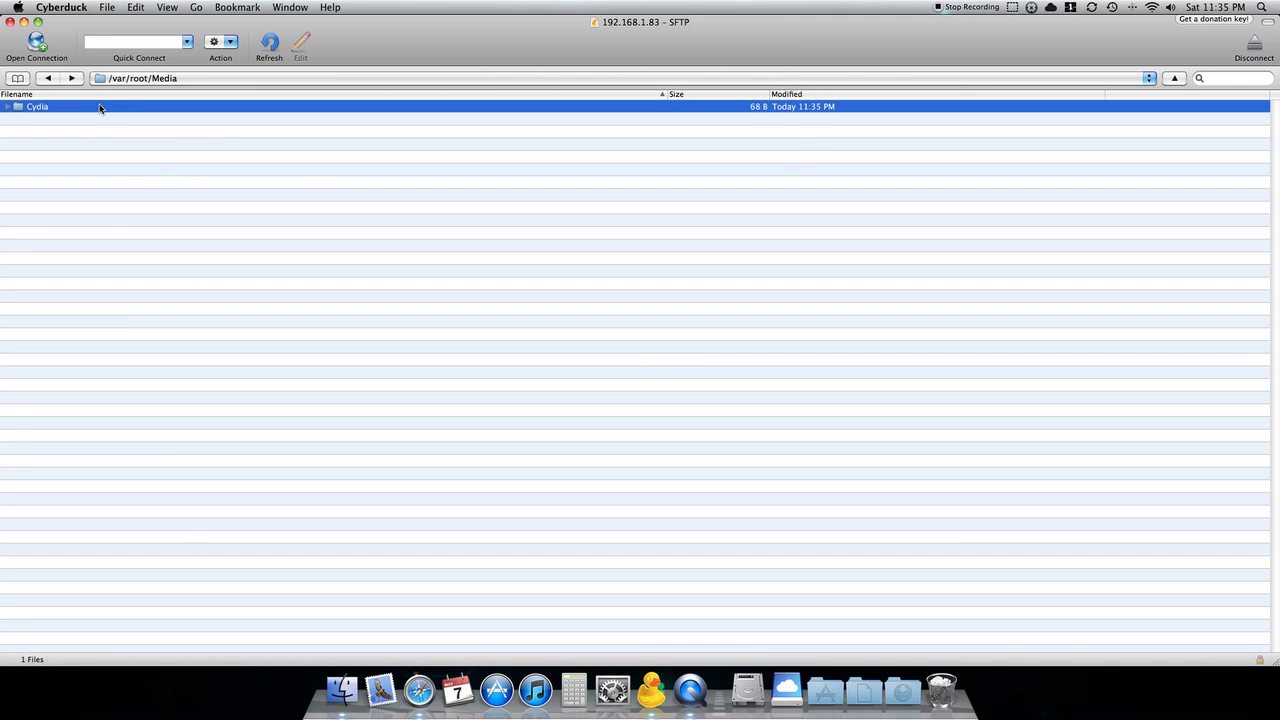
Inside Cydia, create a new folder named AutoInstall
double_click(36, 106)
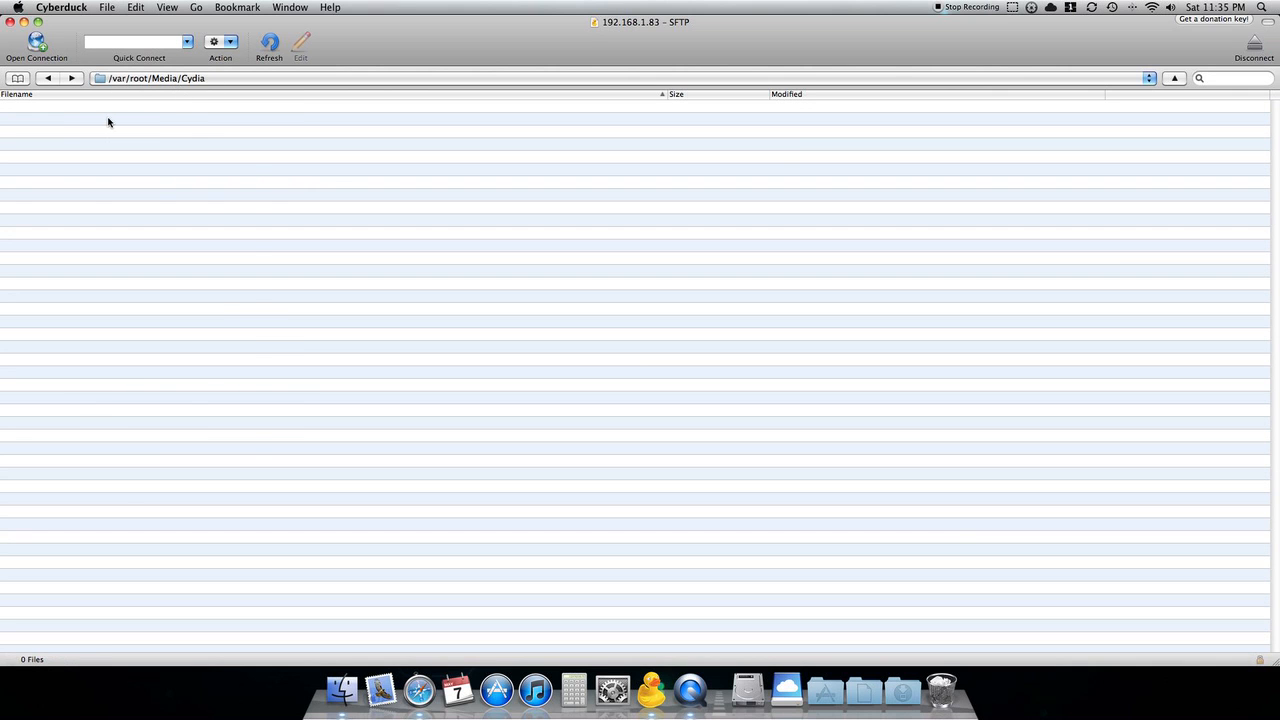
right_click(108, 120)
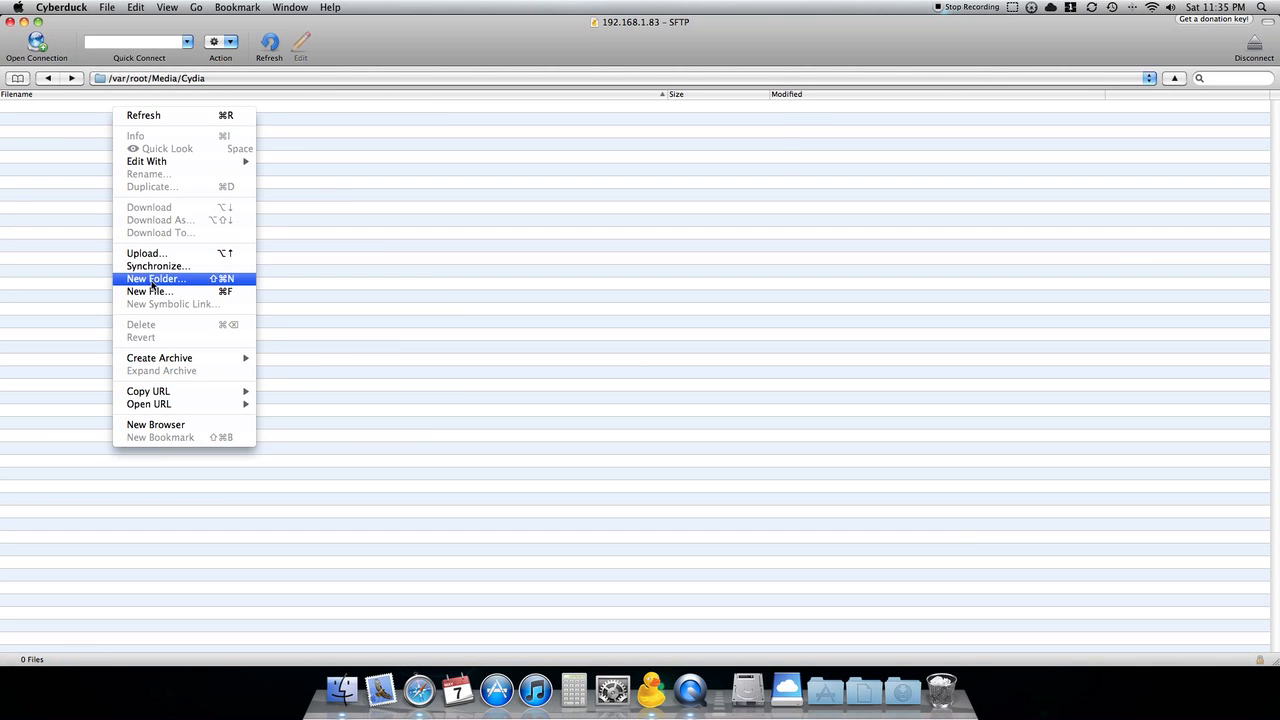
click(156, 278)
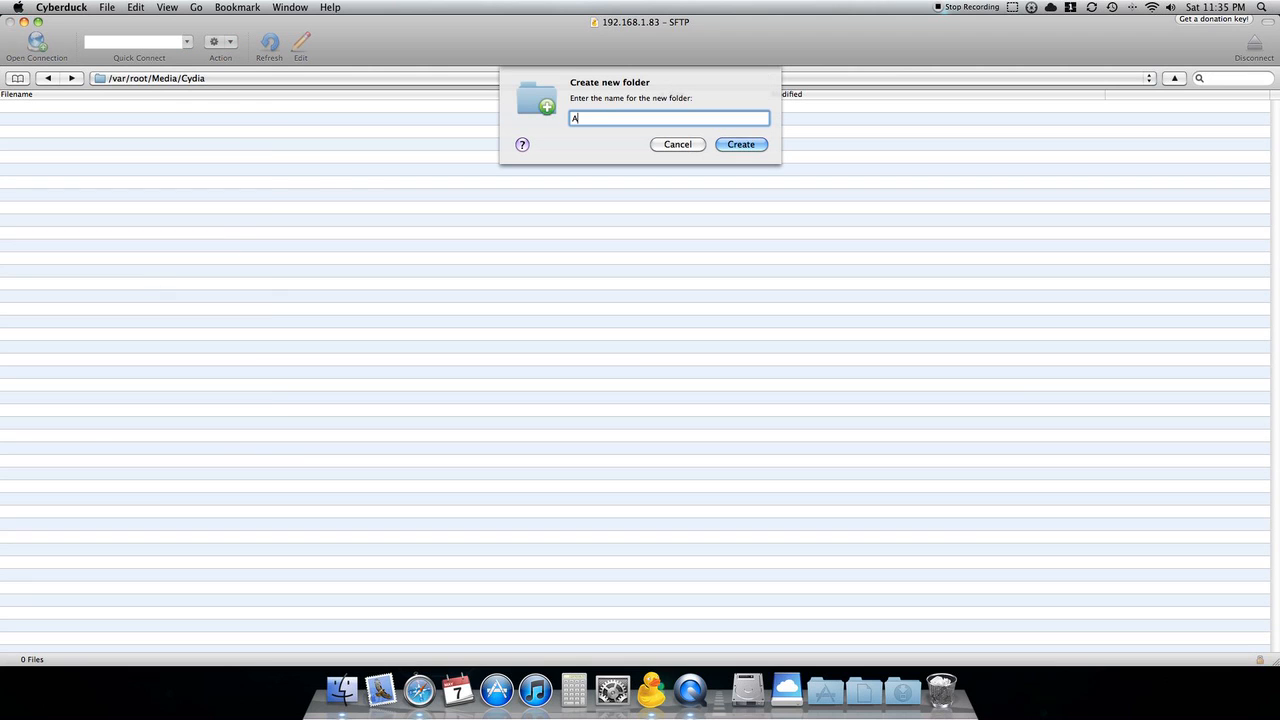
text(utoInstall)
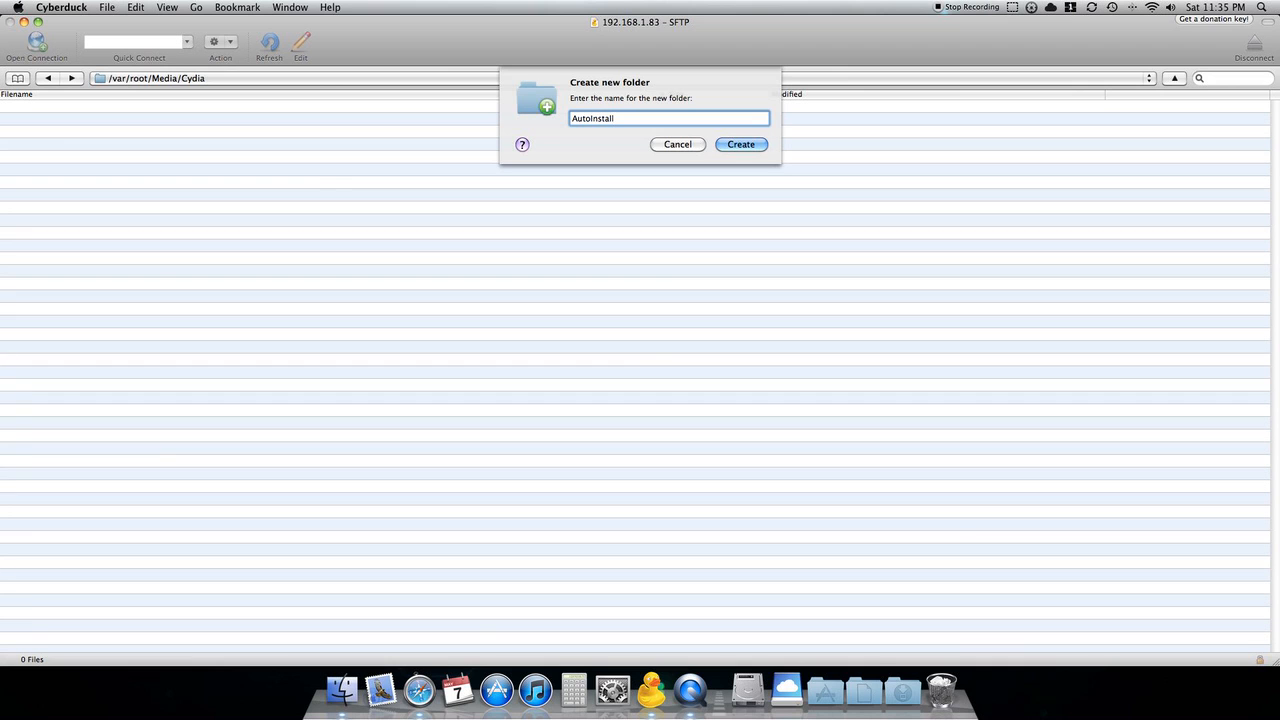
click(740, 144)
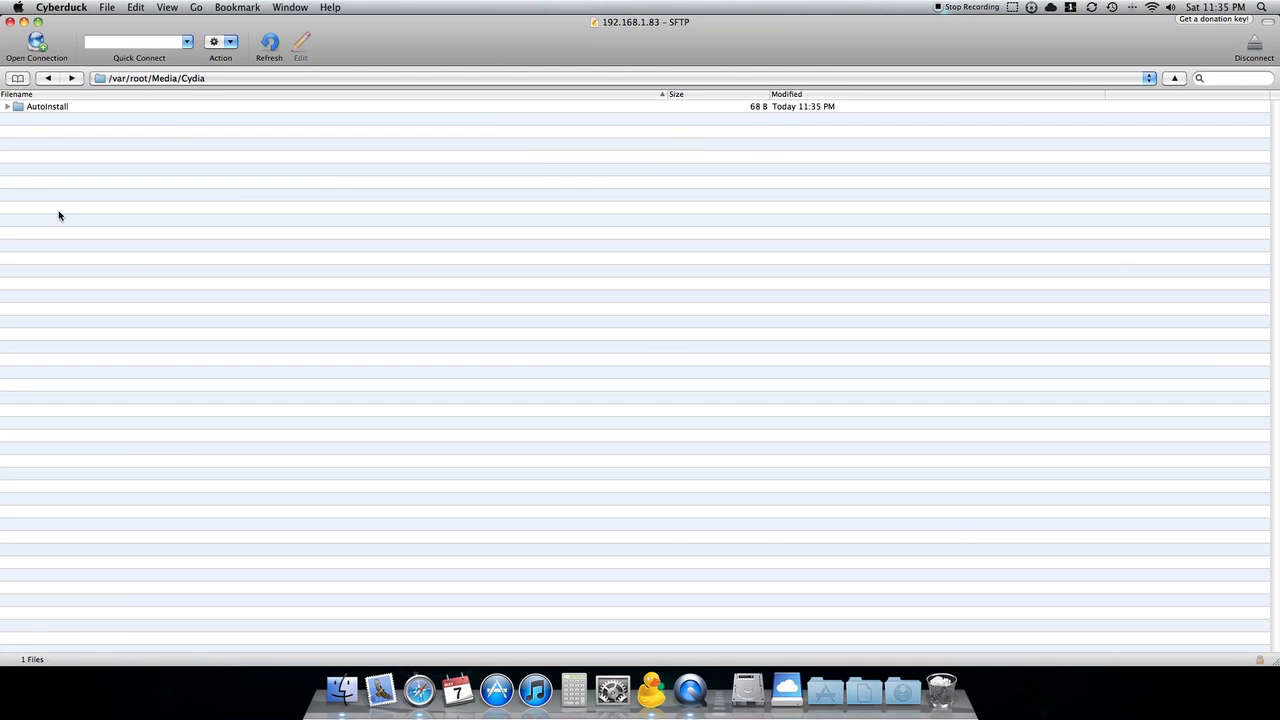
Upload the jp.ashikase.finderenhancer .deb into AutoInstall and select it for inspection
double_click(48, 106)
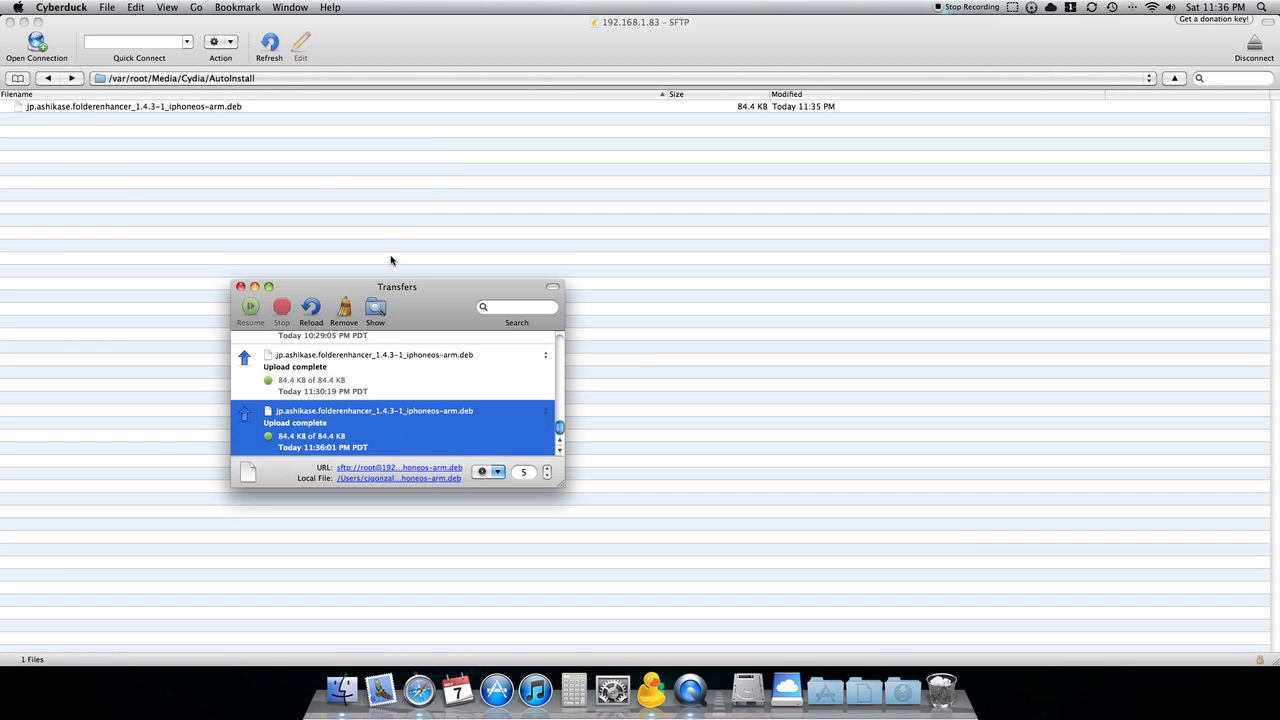
click(240, 288)
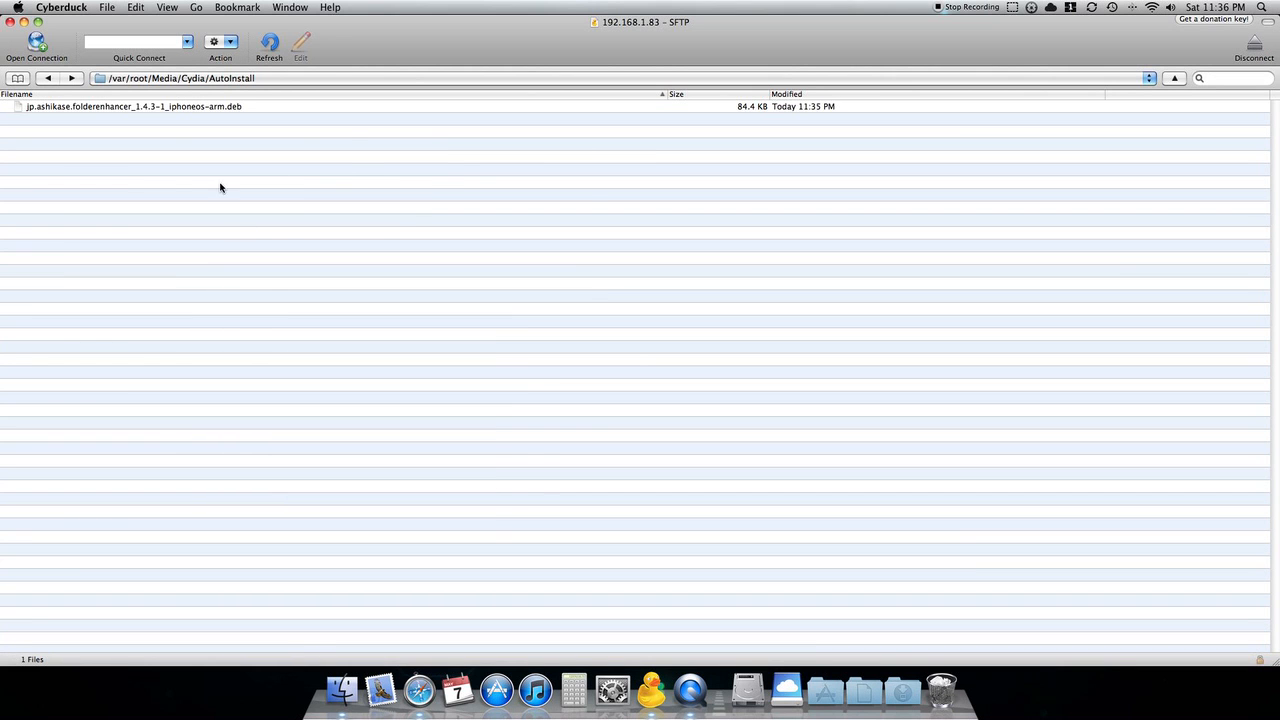
click(132, 106)
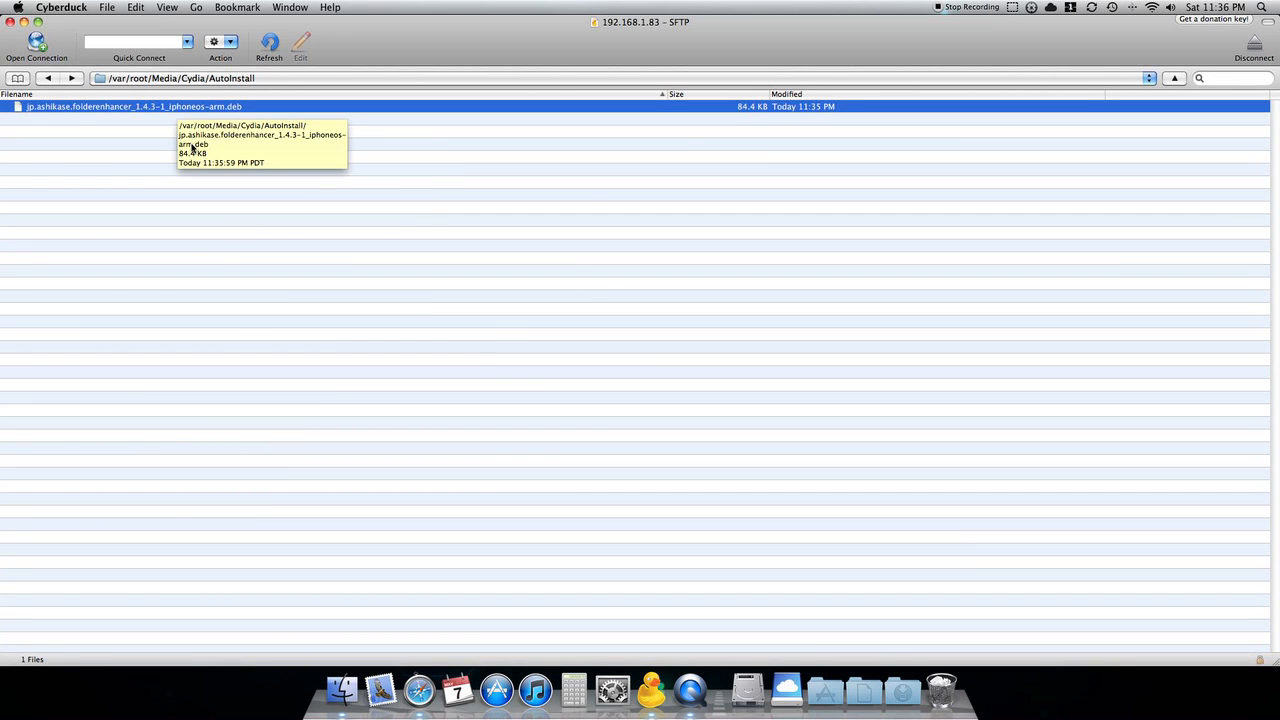
mouse_move(188, 154)
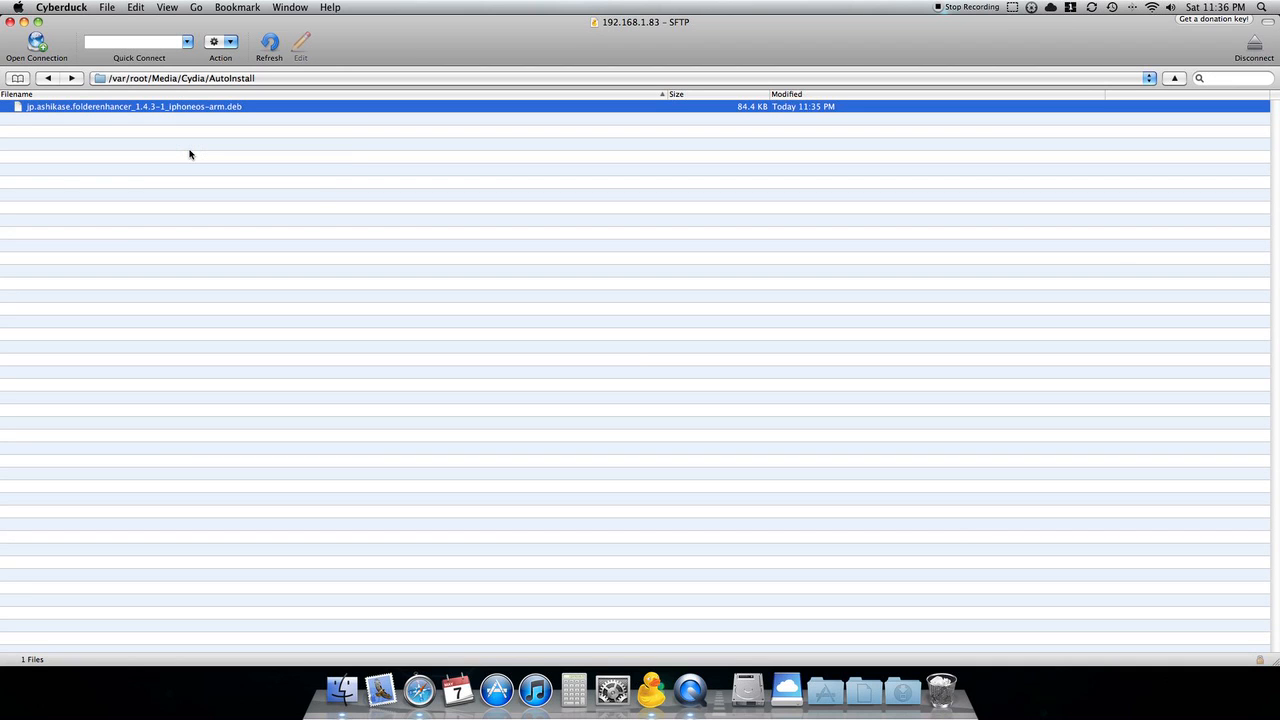
mouse_move(646, 338)
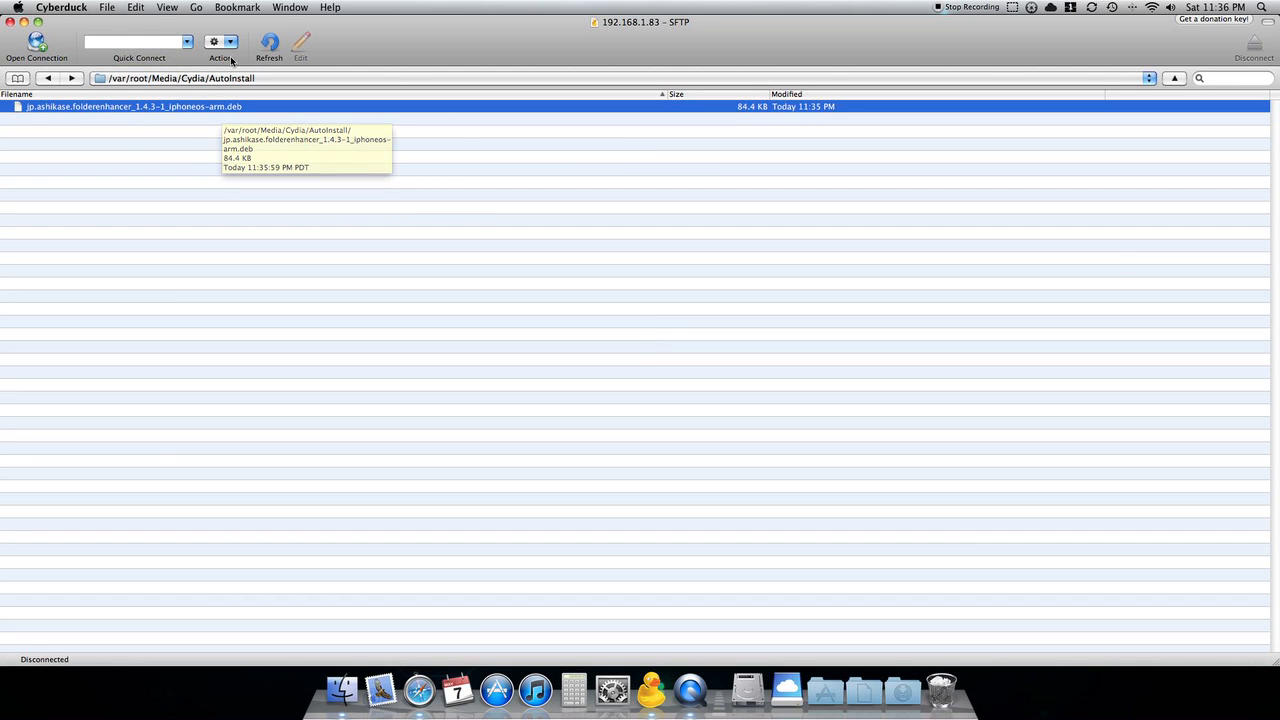
Disconnect from 192.168.1.83 with the .deb still listed in AutoInstall
click(268, 44)
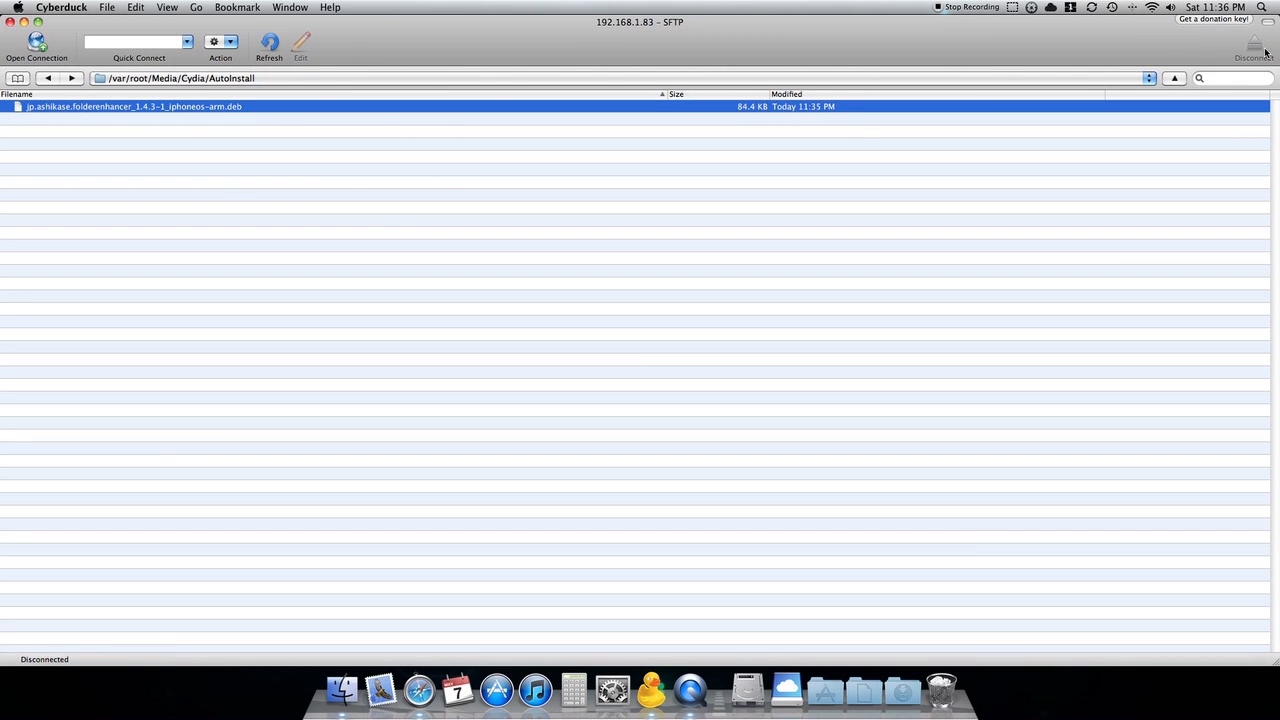
mouse_move(324, 296)
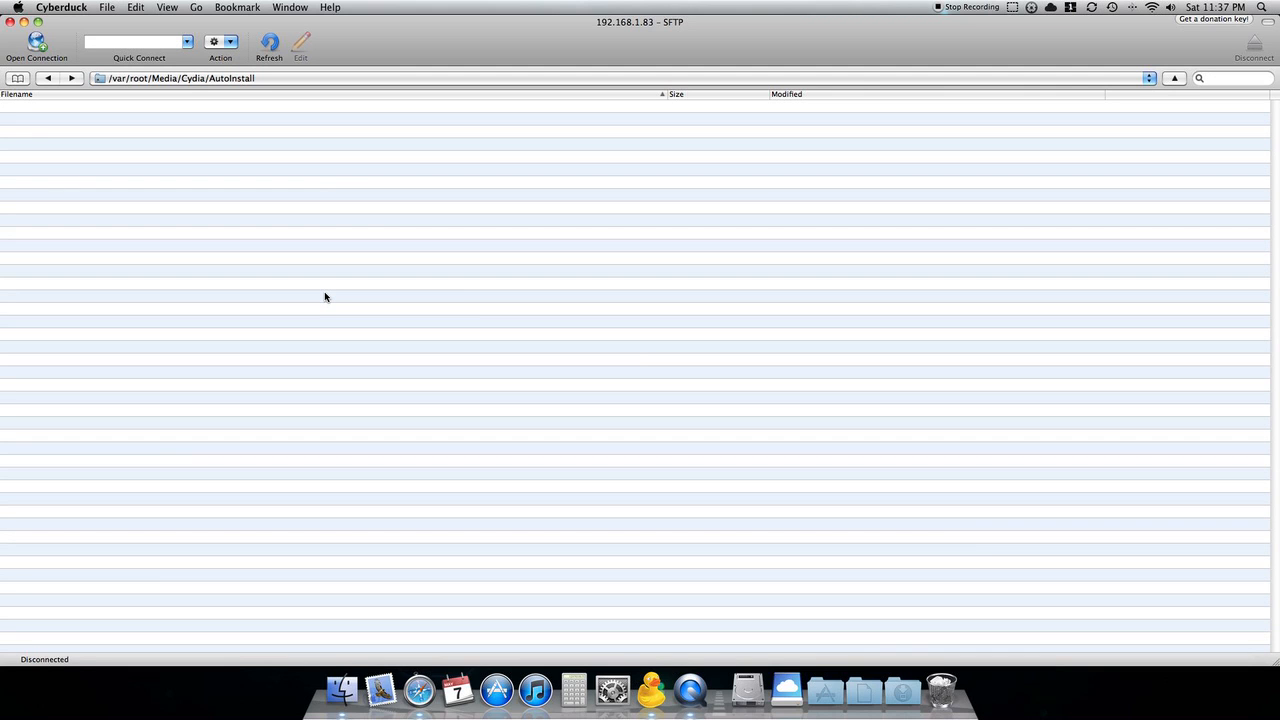
Refresh to reconnect over SFTP, showing the AutoInstall folder now empty
click(268, 44)
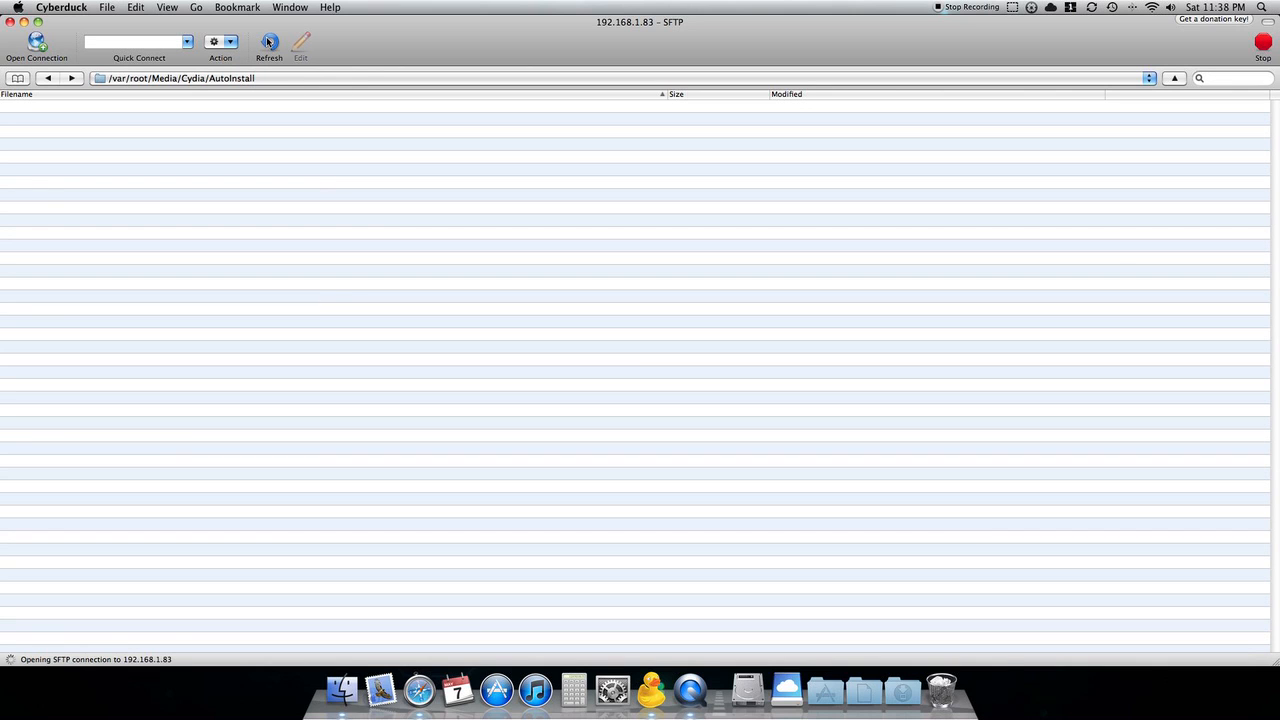